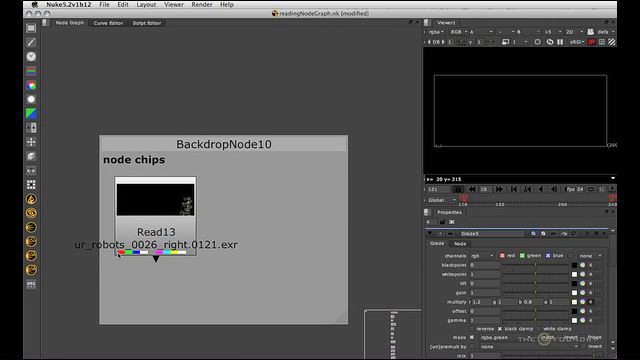
{"action": "mouse_move", "coordinate": [213, 275]}
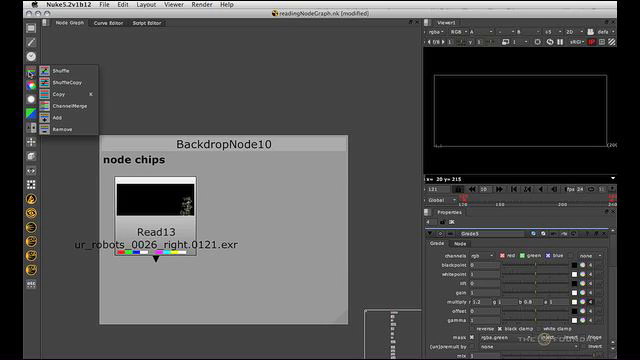
Add a Remove node under Read13 set to keep the chosen channels.
{"action": "left_click", "coordinate": [62, 131]}
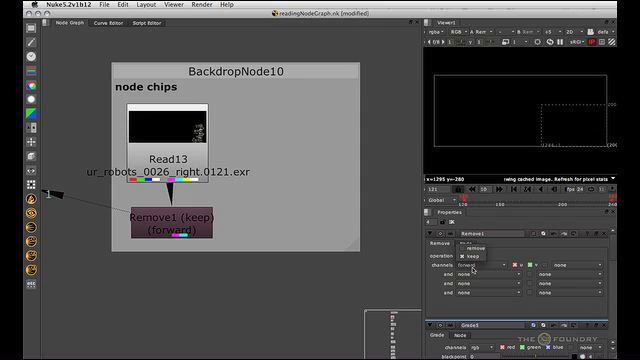
{"action": "left_click", "coordinate": [497, 263]}
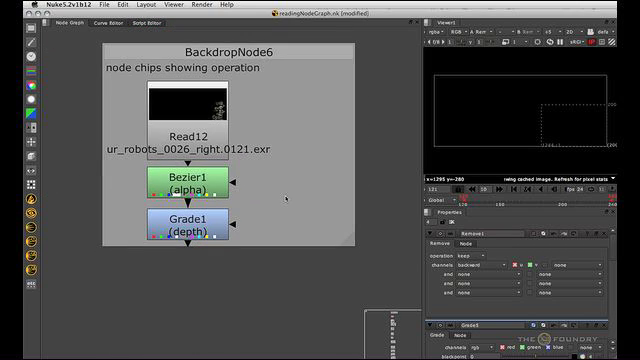
Zoom in on the Bezier1 (alpha) and Grade1 (depth) chips and open Bezier1's properties.
{"action": "left_click", "coordinate": [178, 183]}
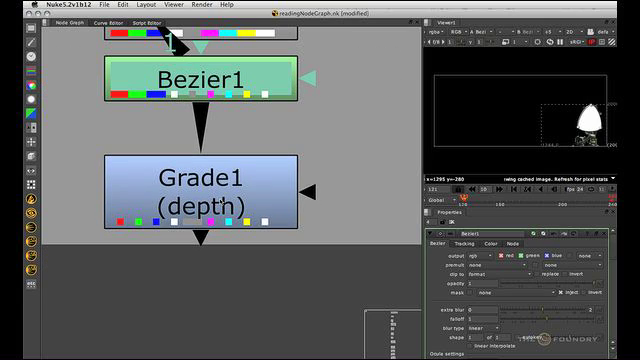
{"action": "left_click", "coordinate": [195, 196]}
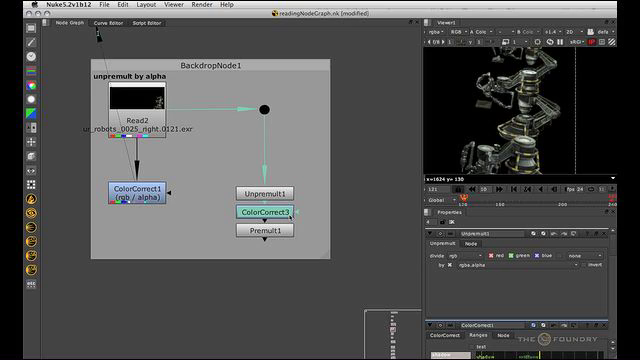
Open the Unpremult1 properties panel in the unpremult-by-alpha example.
{"action": "left_click", "coordinate": [266, 231]}
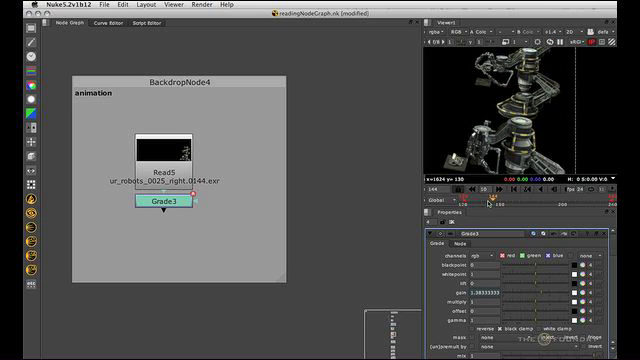
Scroll to Blur1 and open its properties to see the expression-driven size.
{"action": "scroll", "scroll_direction": "down", "scroll_amount": 3}
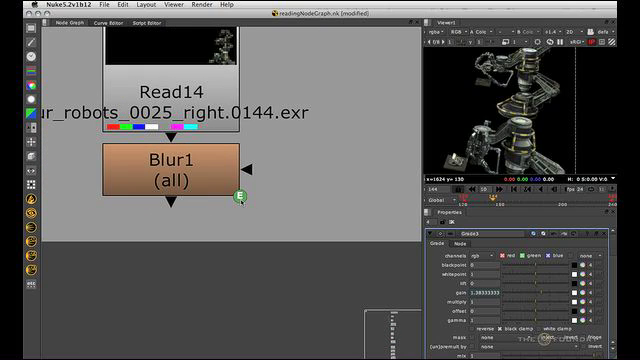
{"action": "left_click", "coordinate": [165, 179]}
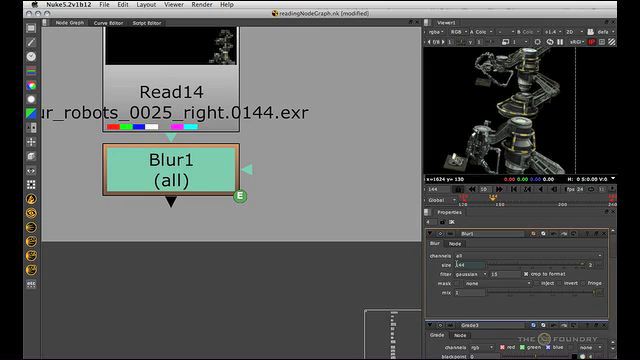
{"action": "left_click", "coordinate": [465, 261]}
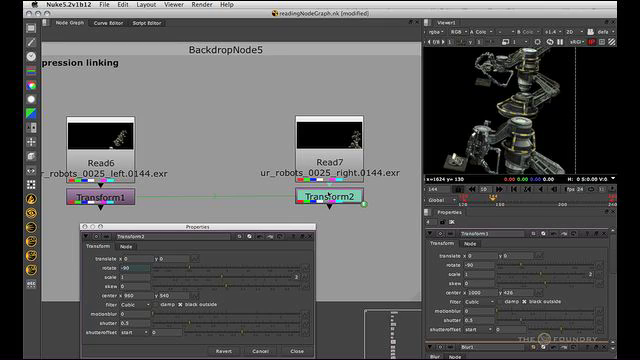
{"action": "mouse_move", "coordinate": [524, 263]}
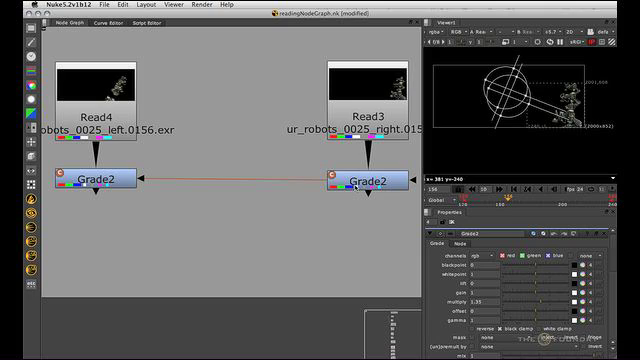
Set gamma to 1.35 on the cloned Grade2 so both clones update.
{"action": "left_click", "coordinate": [363, 178]}
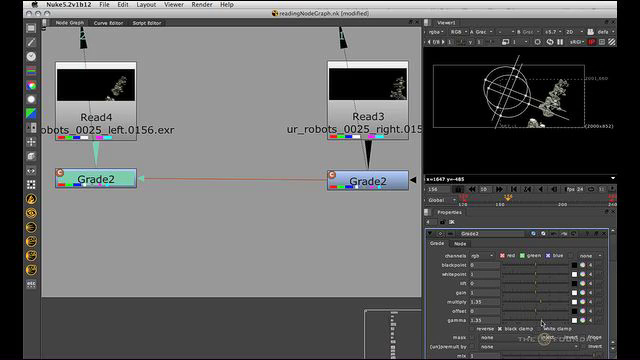
{"action": "left_click", "coordinate": [365, 181]}
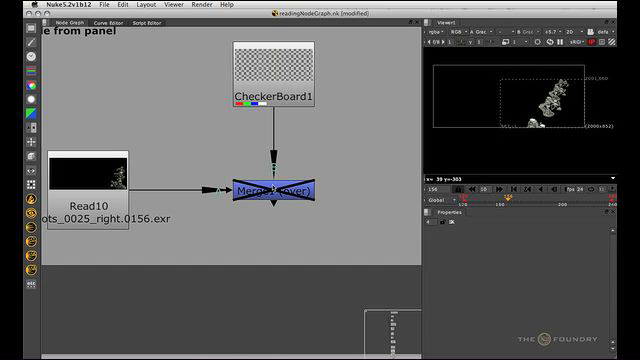
Open Merge1's properties to disable the over node.
{"action": "double_click", "coordinate": [273, 189]}
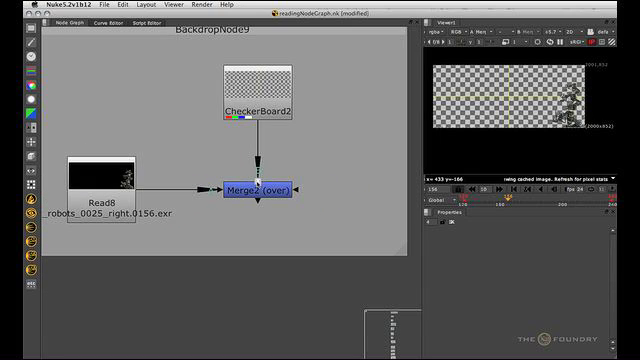
Open Merge2's properties to check its over operation and 0.91 mix.
{"action": "double_click", "coordinate": [261, 189]}
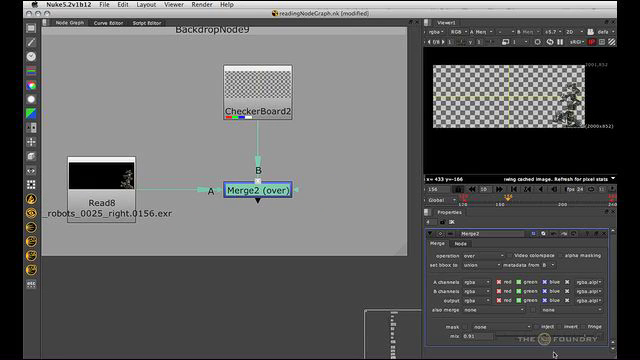